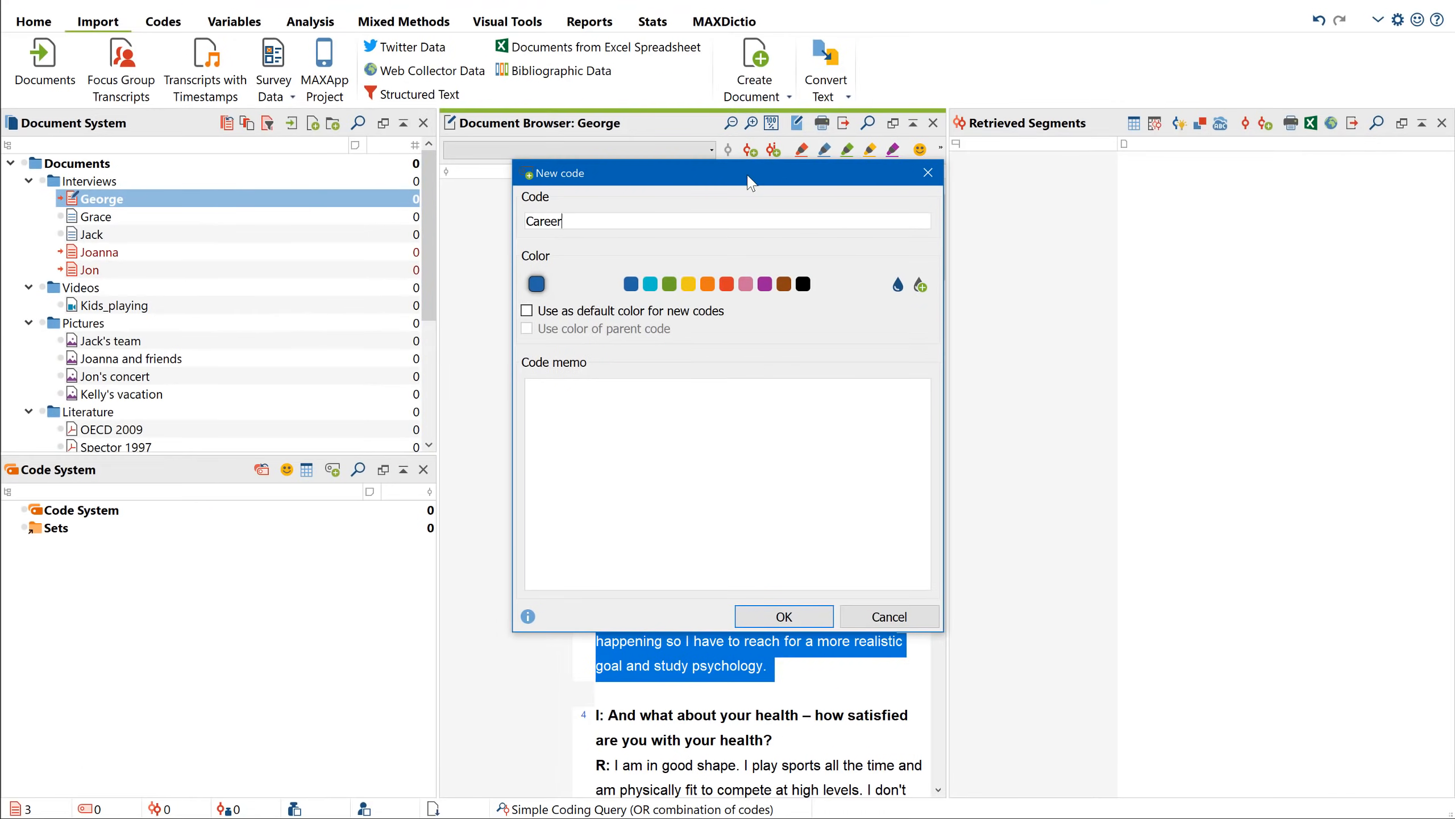
- Write the memo 'A general question about career satisfaction' and confirm the orange Career code
{"action": "type", "text": "A general question about career satisfaction"}
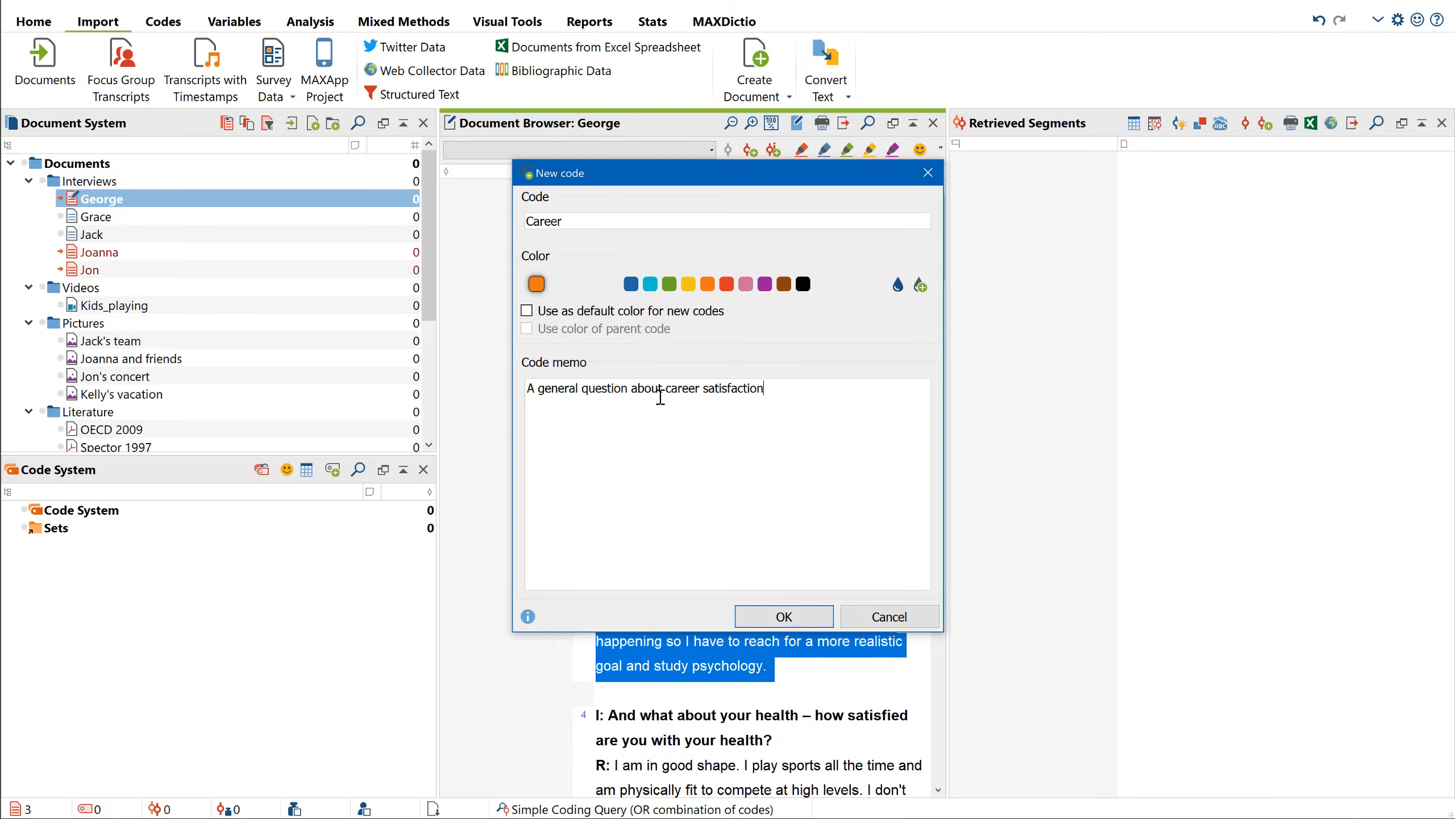
{"action": "left_click", "coordinate": [782, 616]}
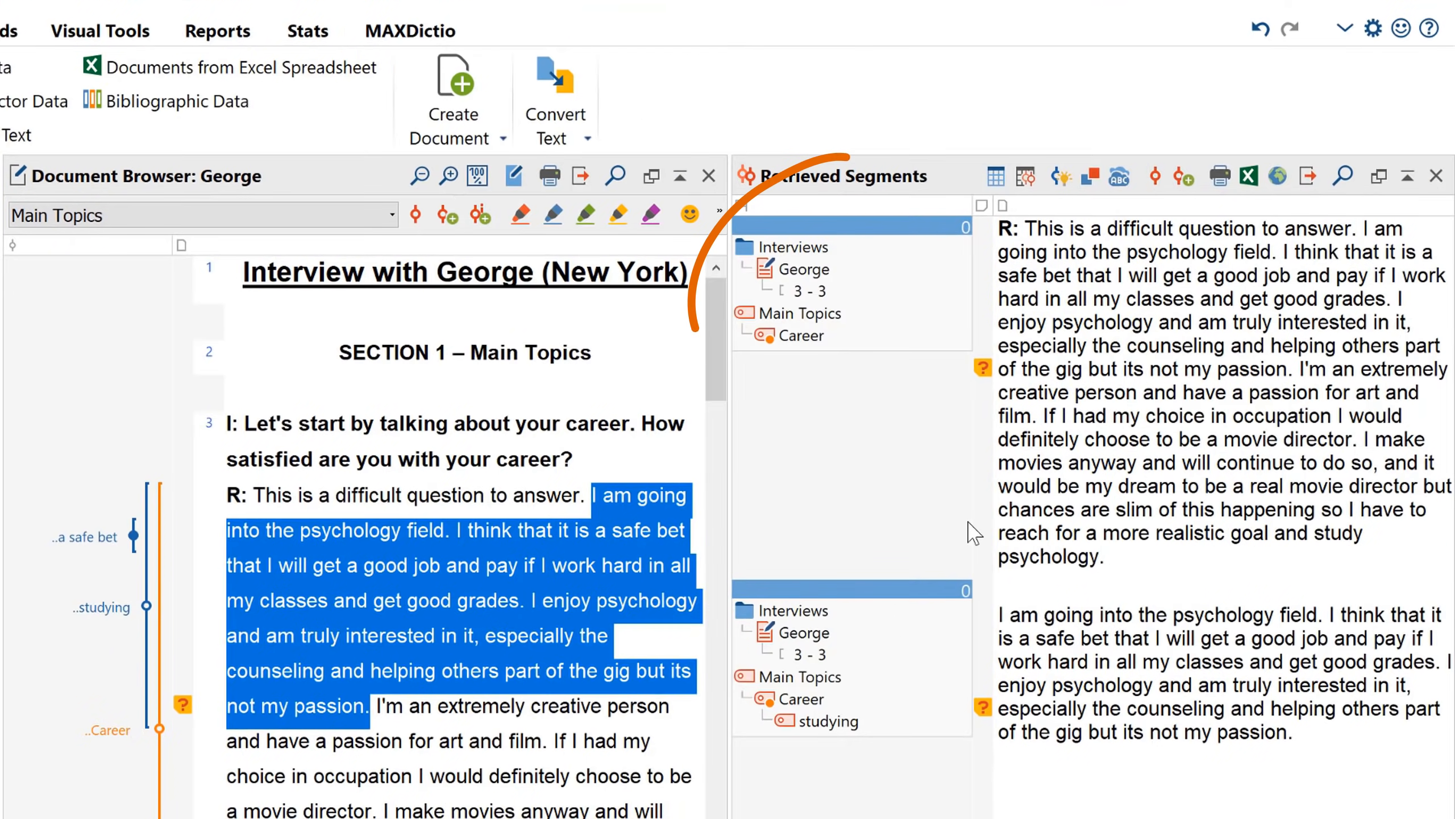